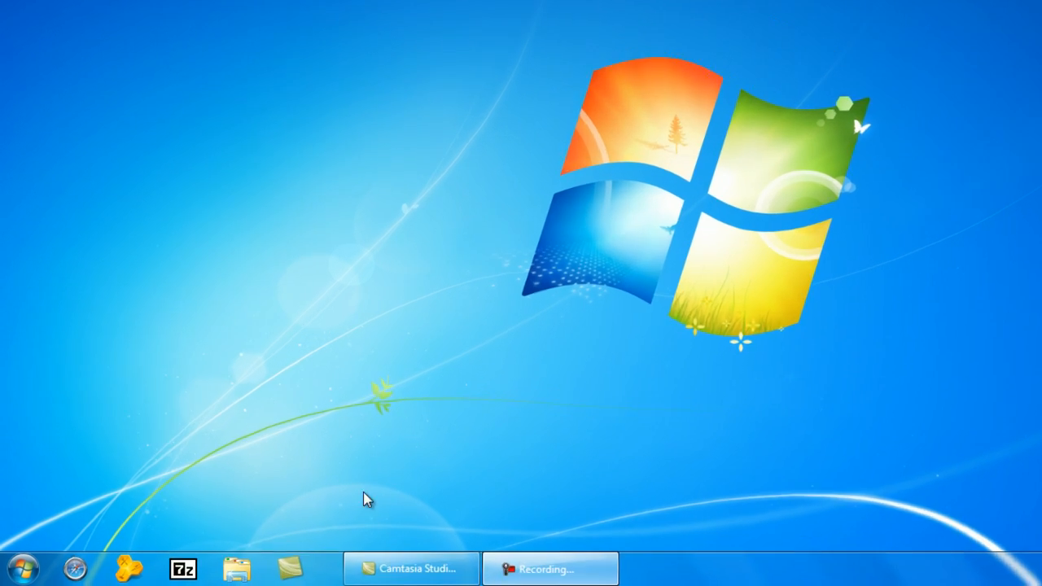
Reach Control Panel through Start and Computer, then land on Windows Update listing 5 important updates.
{"action": "left_click", "coordinate": [18, 569]}
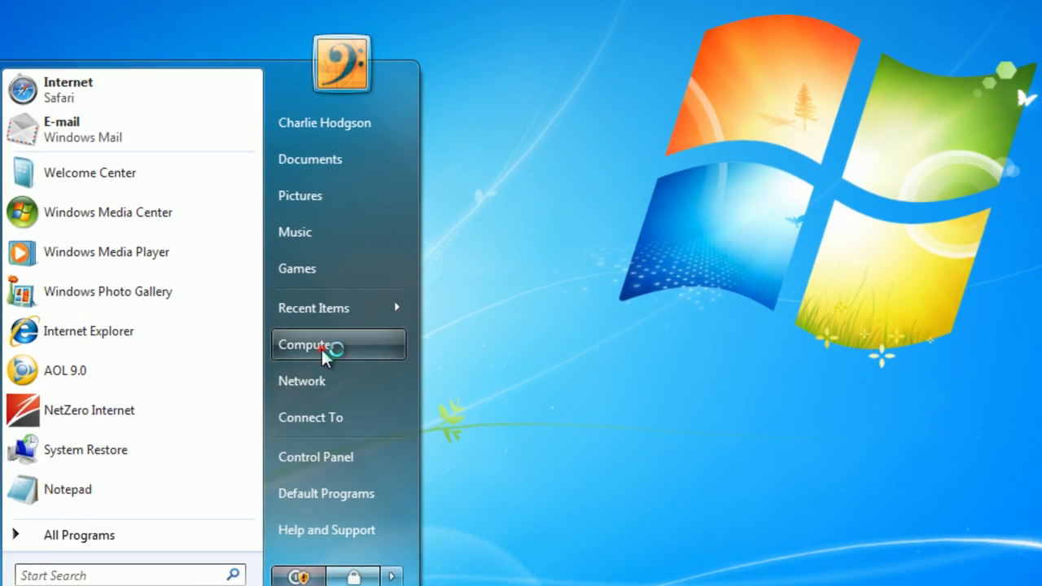
{"action": "left_click", "coordinate": [306, 345]}
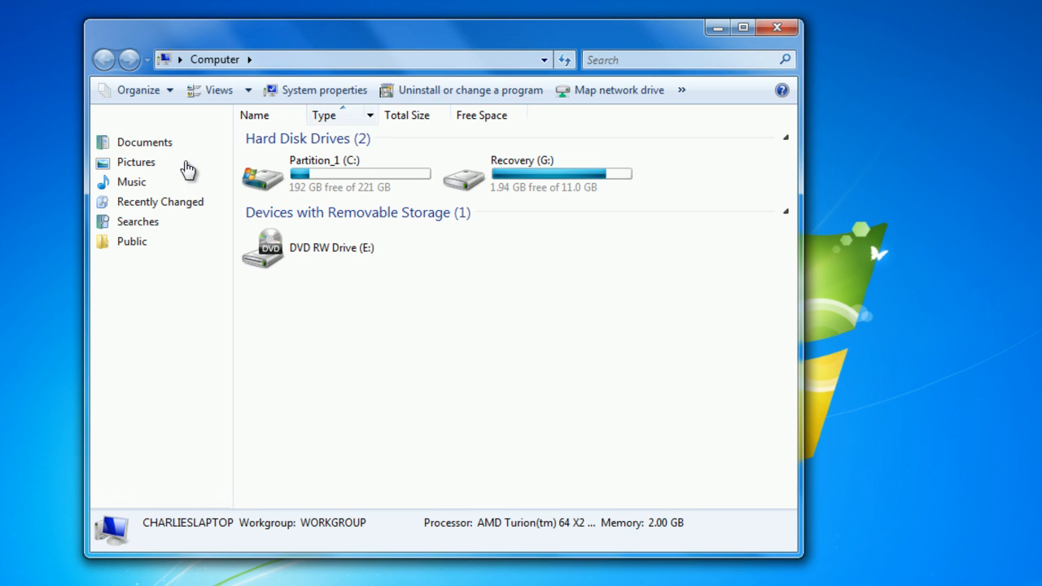
{"action": "left_click", "coordinate": [683, 89]}
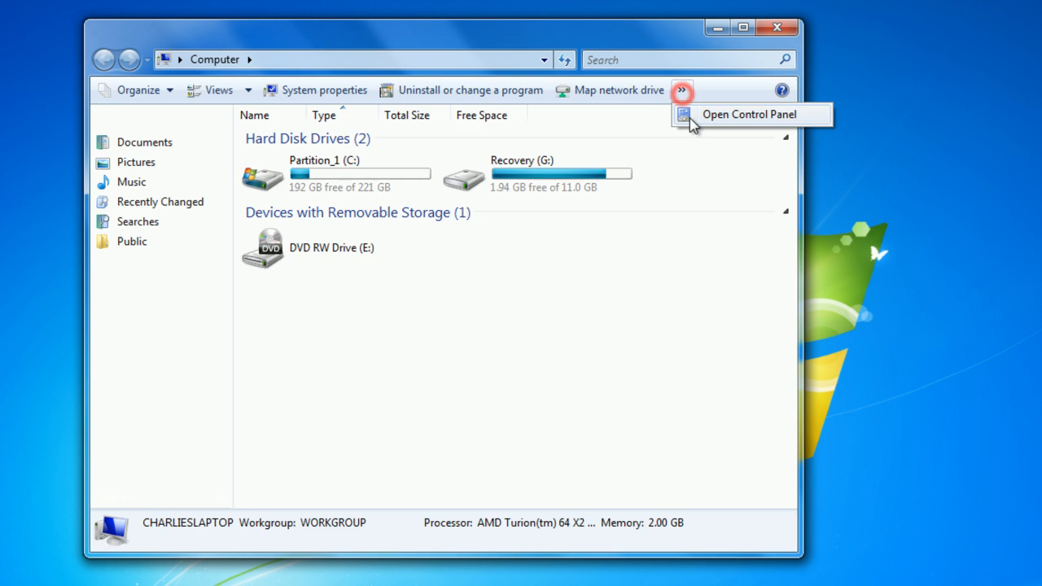
{"action": "left_click", "coordinate": [748, 114]}
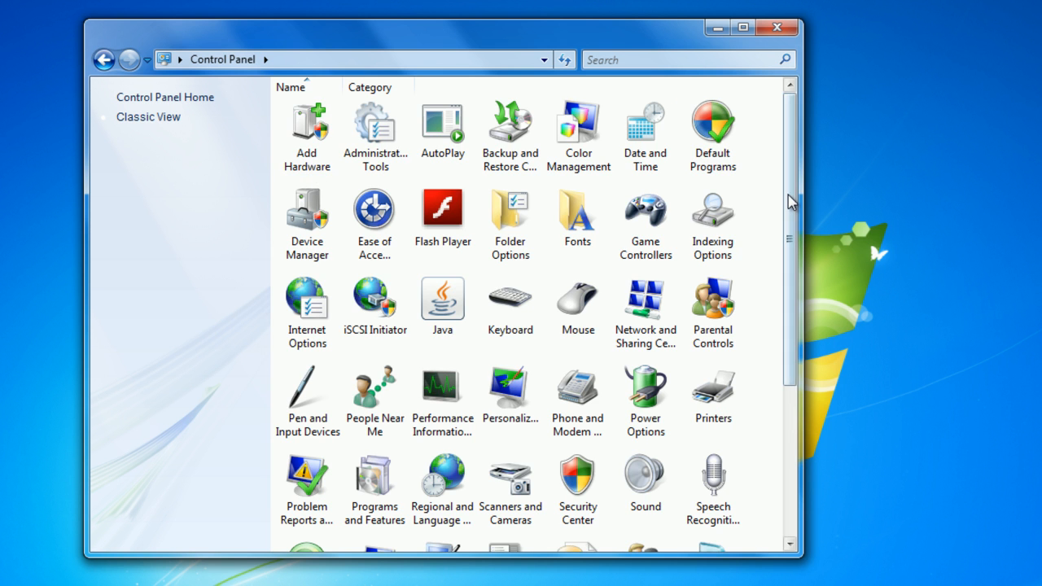
{"action": "scroll", "scroll_direction": "down", "scroll_amount": 3}
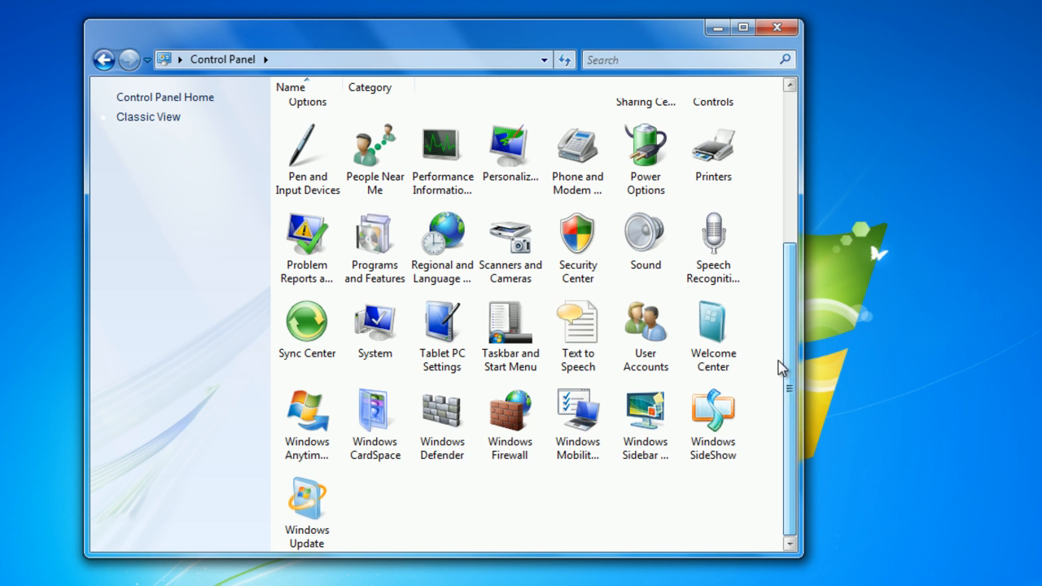
{"action": "double_click", "coordinate": [306, 497]}
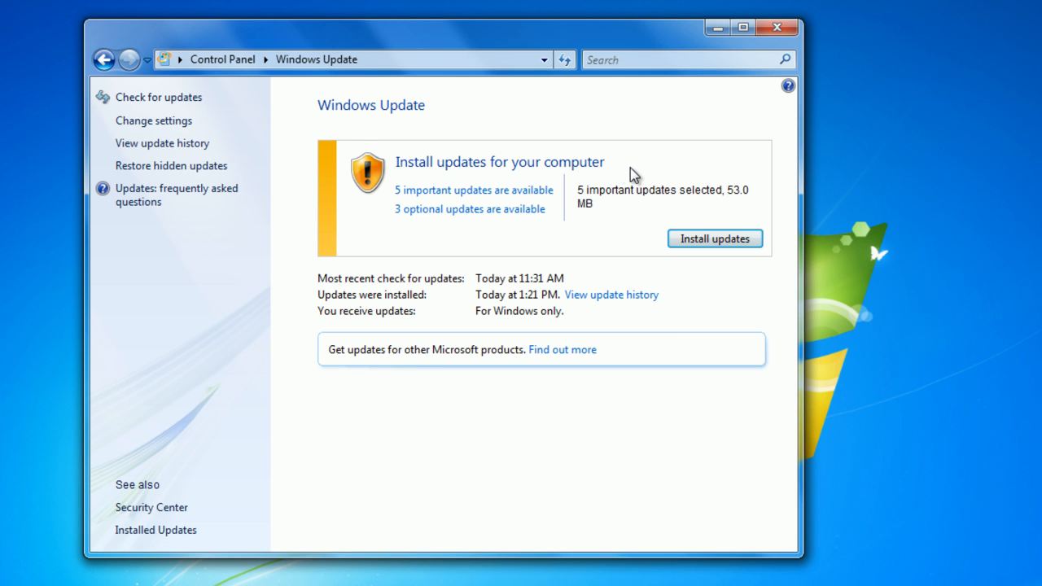
{"action": "mouse_move", "coordinate": [605, 153]}
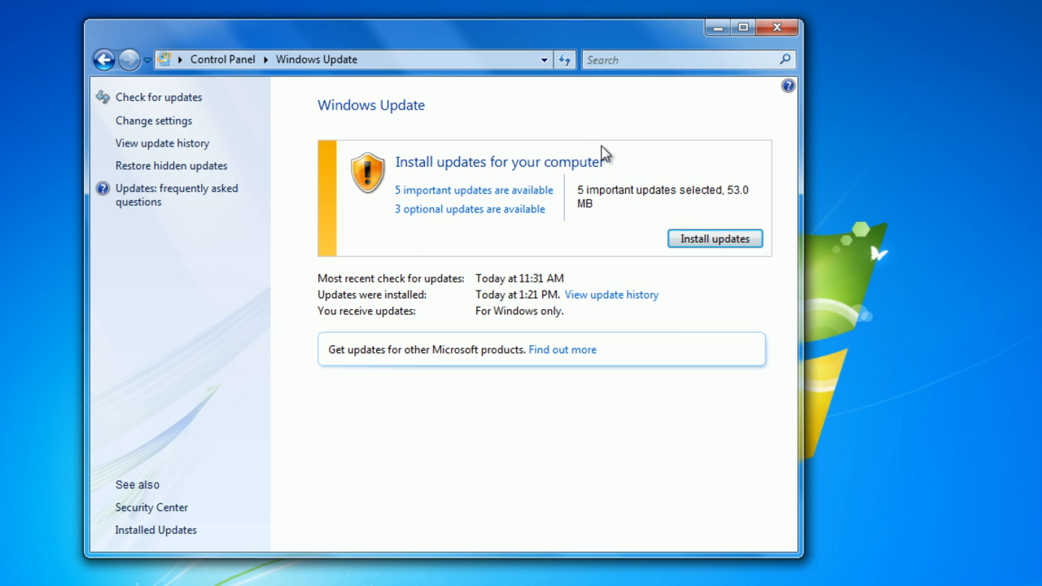
{"action": "mouse_move", "coordinate": [746, 146]}
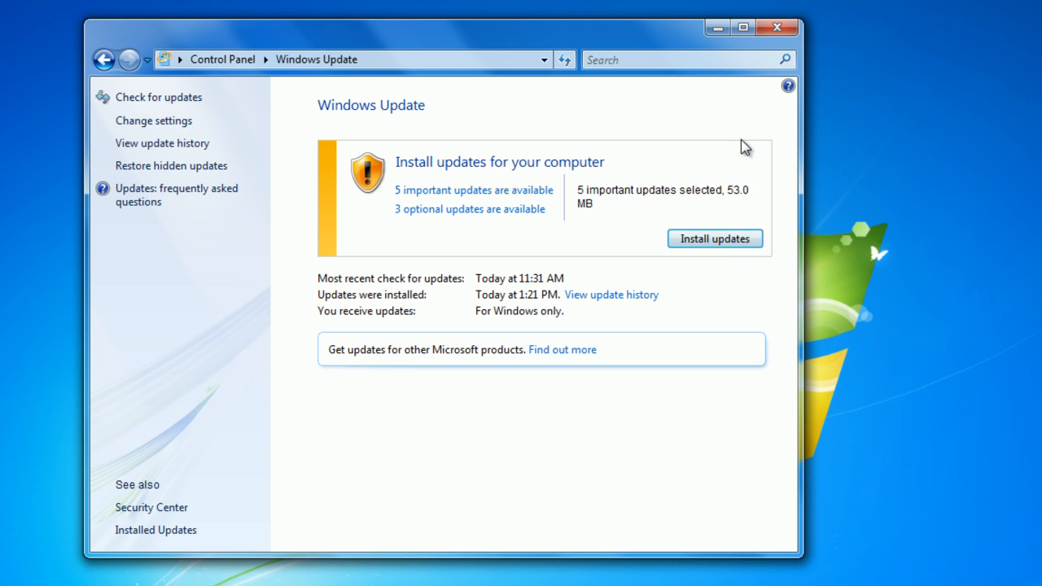
{"action": "mouse_move", "coordinate": [371, 171]}
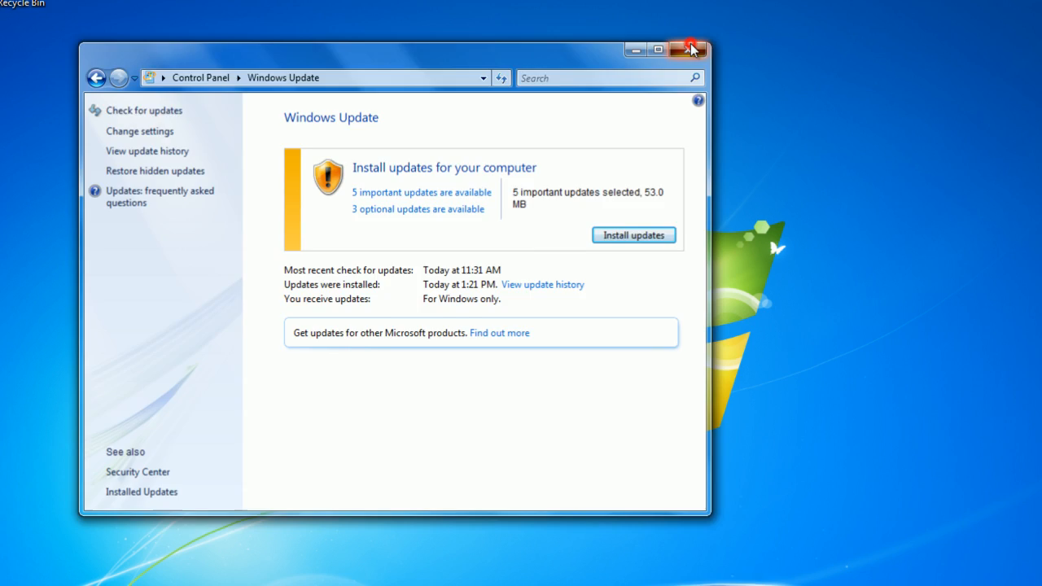
Close the Windows Update window, leaving the desktop.
{"action": "left_click", "coordinate": [690, 49]}
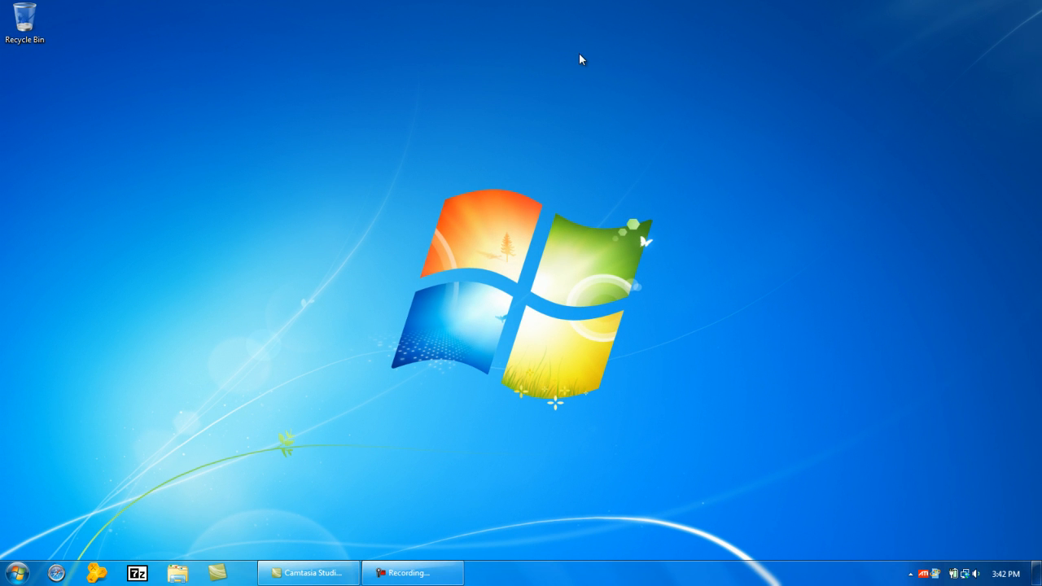
{"action": "mouse_move", "coordinate": [544, 173]}
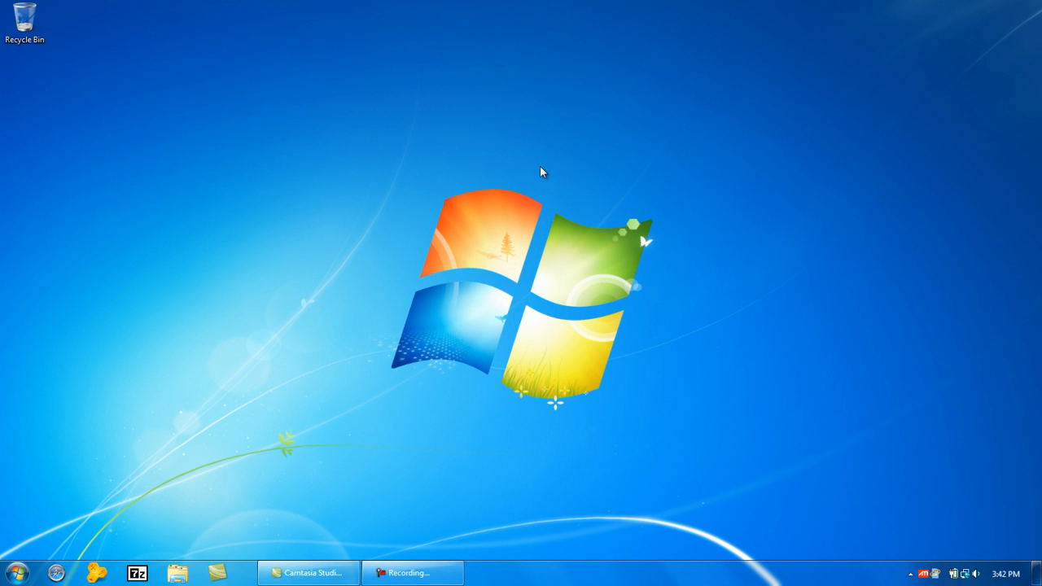
{"action": "mouse_move", "coordinate": [309, 229]}
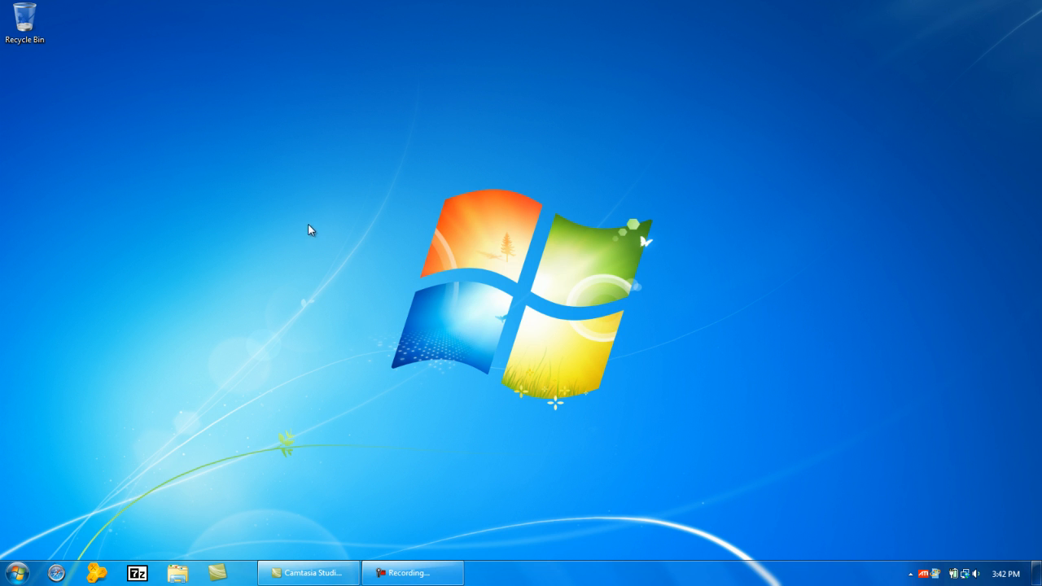
{"action": "mouse_move", "coordinate": [319, 173]}
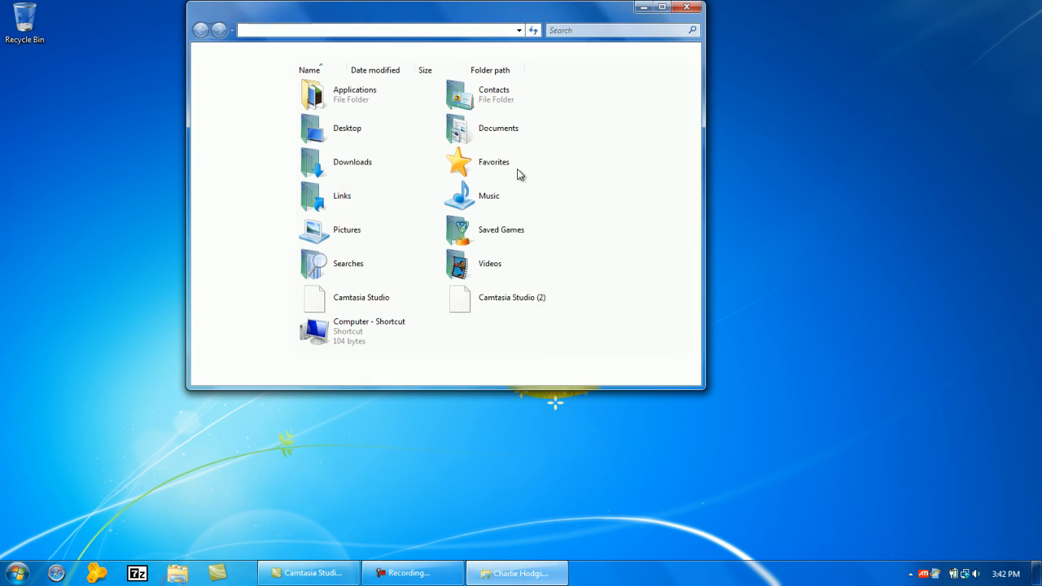
Reach User Accounts in Control Panel showing the account is an Administrator.
{"action": "left_click", "coordinate": [13, 573]}
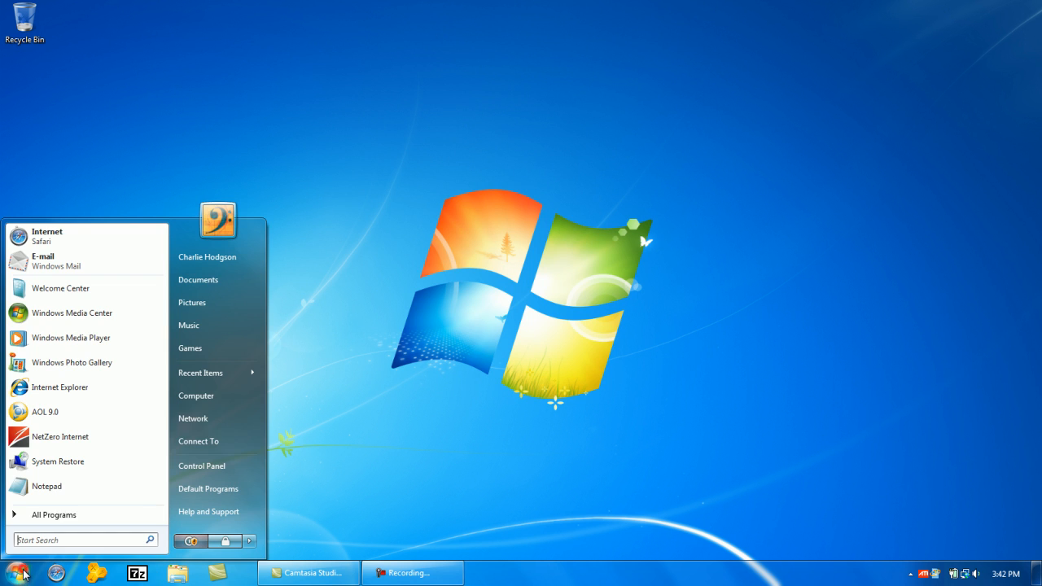
{"action": "left_click", "coordinate": [195, 396]}
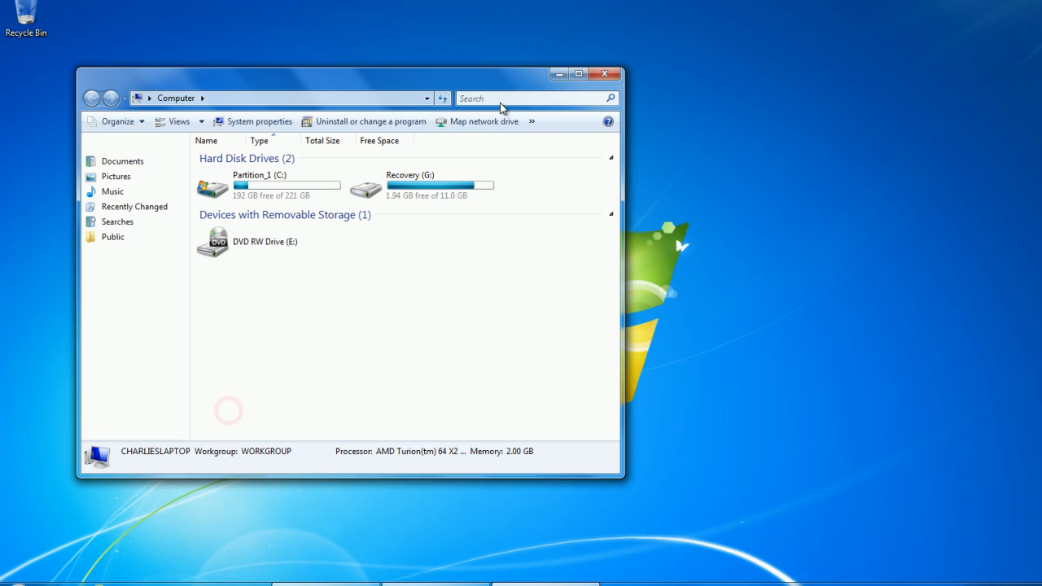
{"action": "left_click", "coordinate": [485, 120]}
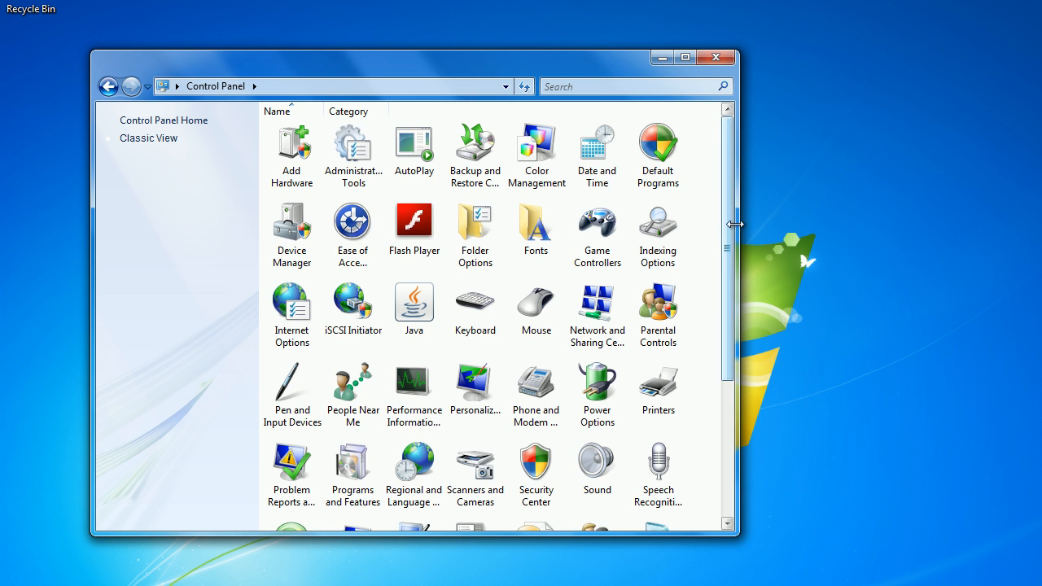
{"action": "scroll", "scroll_direction": "down", "scroll_amount": 3}
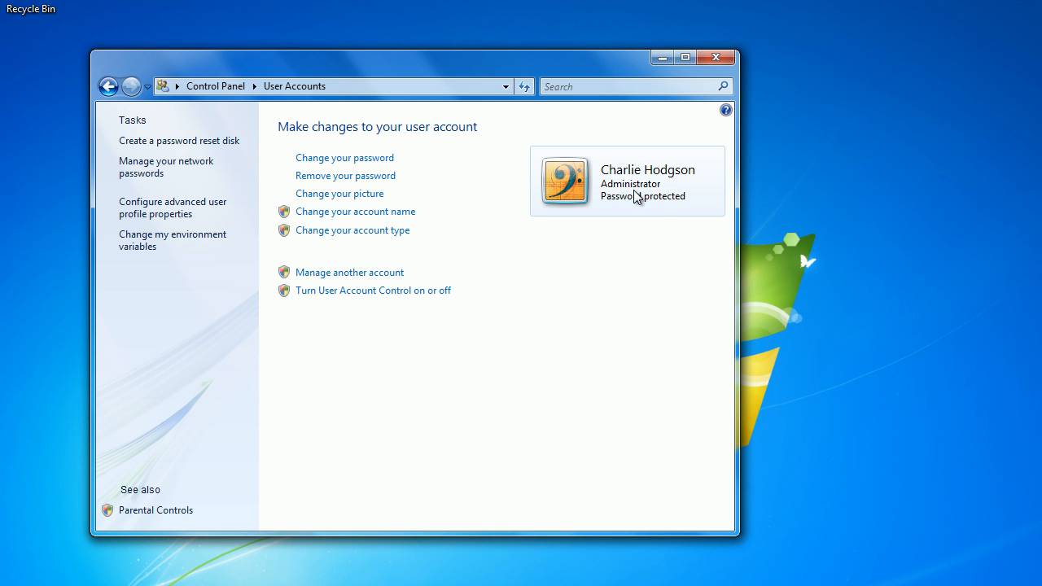
{"action": "mouse_move", "coordinate": [621, 182]}
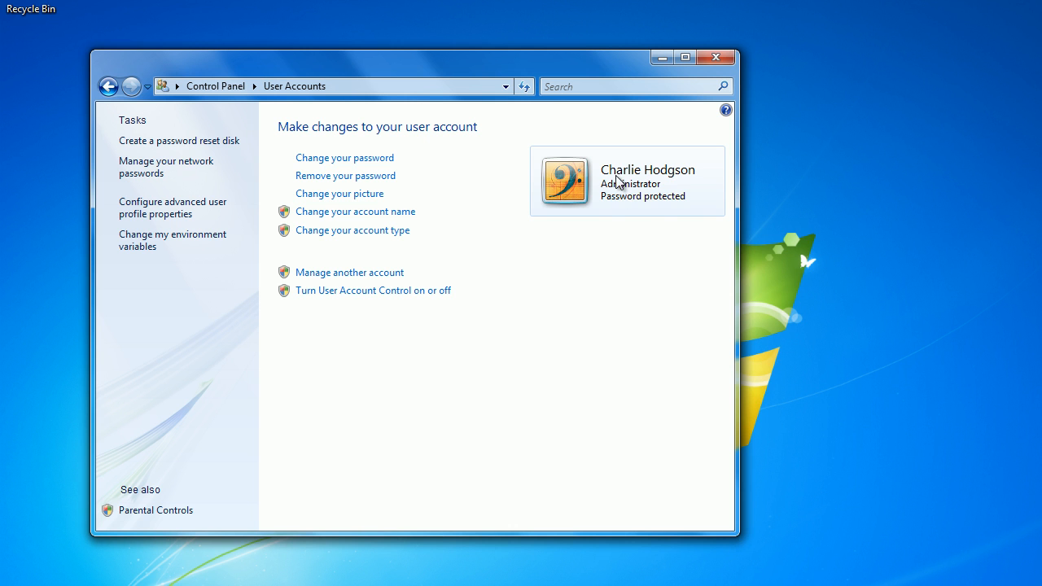
{"action": "mouse_move", "coordinate": [641, 206]}
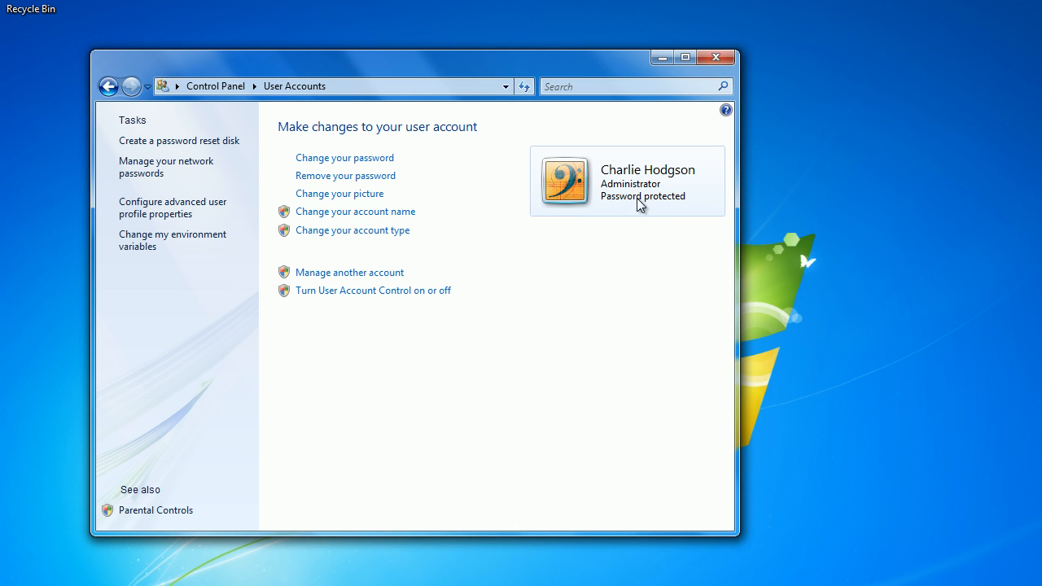
{"action": "mouse_move", "coordinate": [548, 373]}
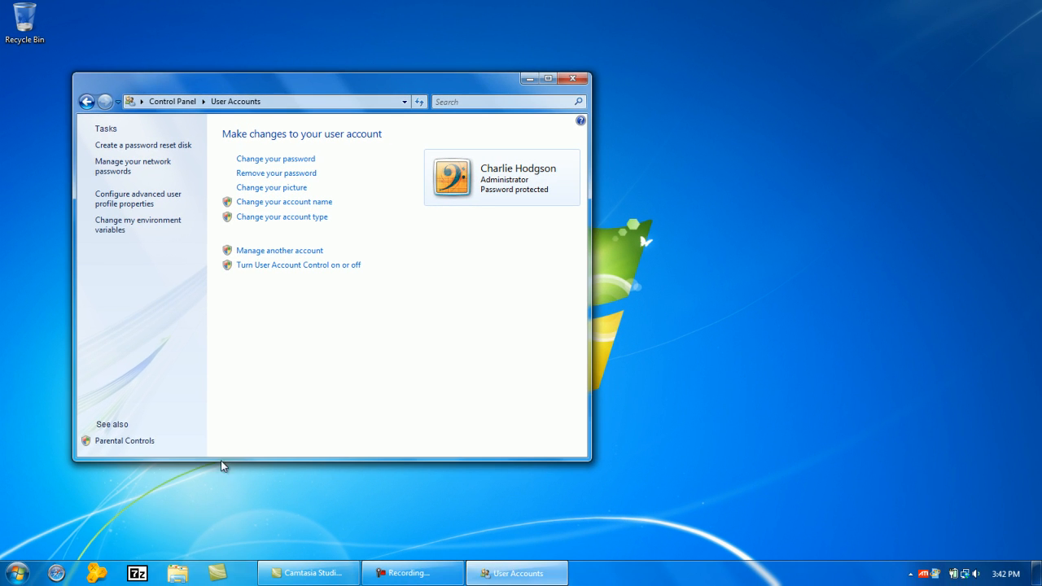
{"action": "left_click", "coordinate": [11, 573]}
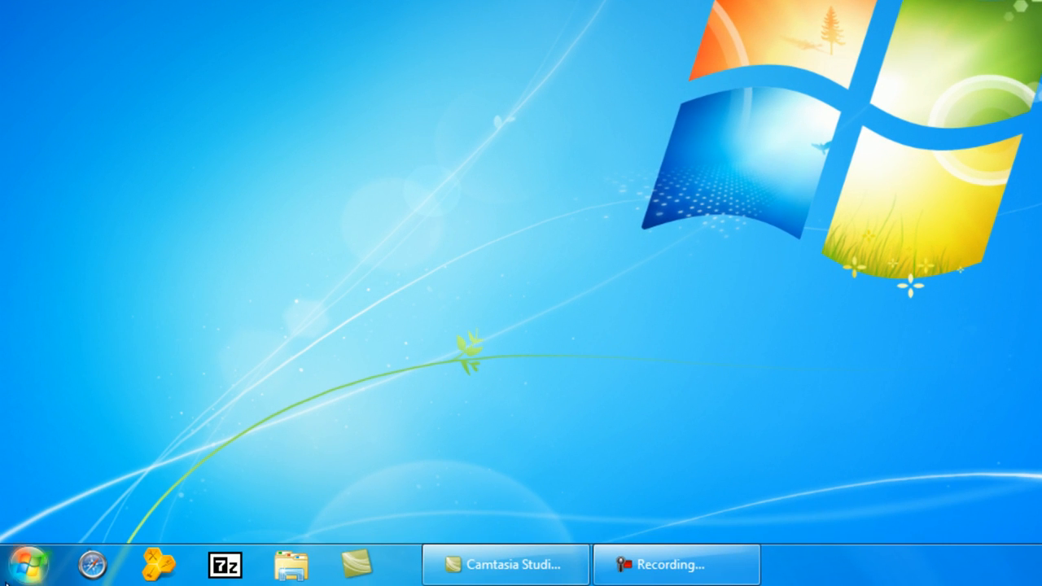
Search 'cmd' from Start and launch an administrator Command Prompt.
{"action": "left_click", "coordinate": [32, 563]}
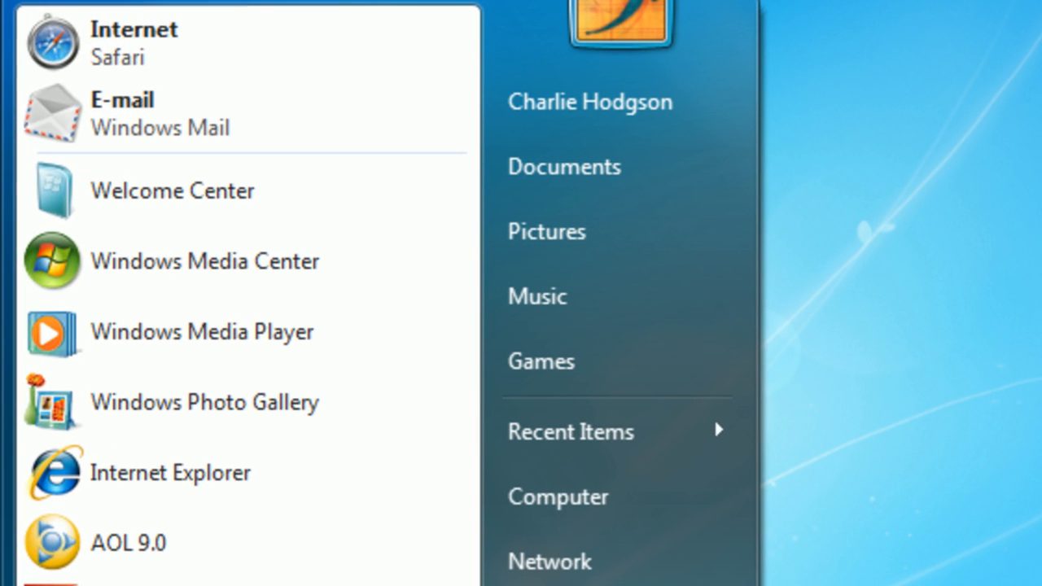
{"action": "type", "text": "cmd"}
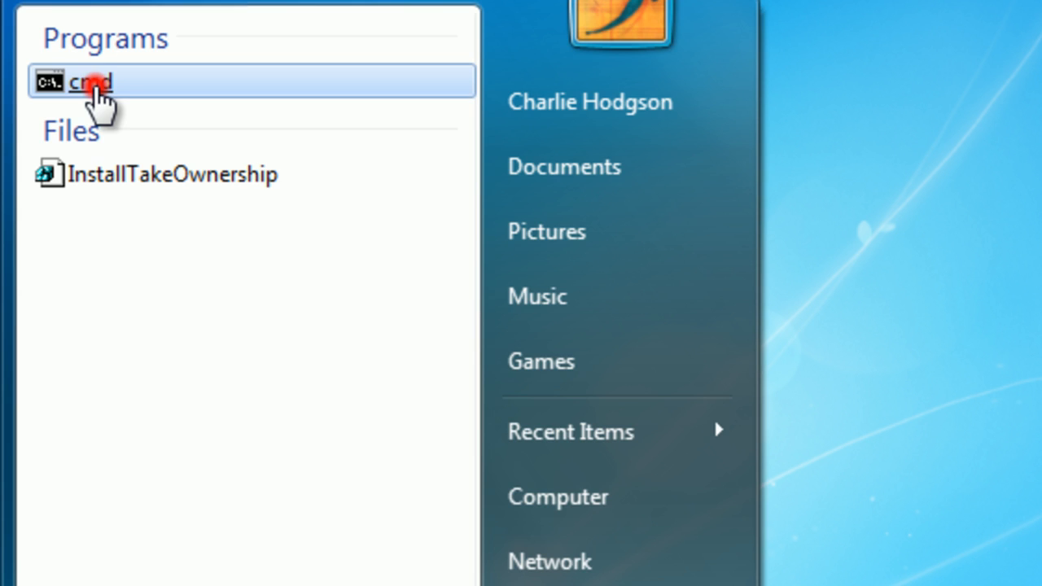
{"action": "left_click", "coordinate": [88, 82]}
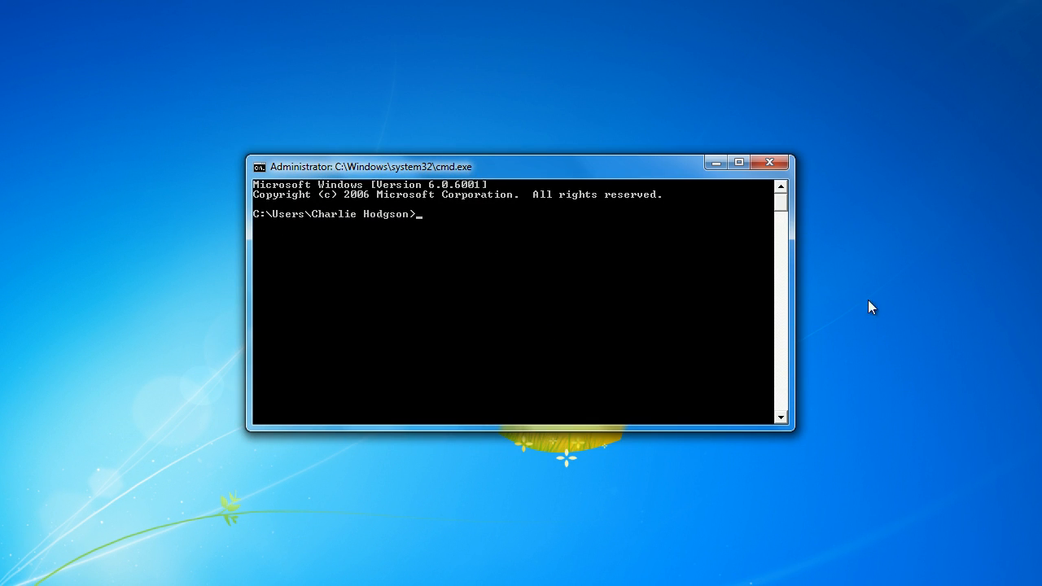
{"action": "mouse_move", "coordinate": [480, 215]}
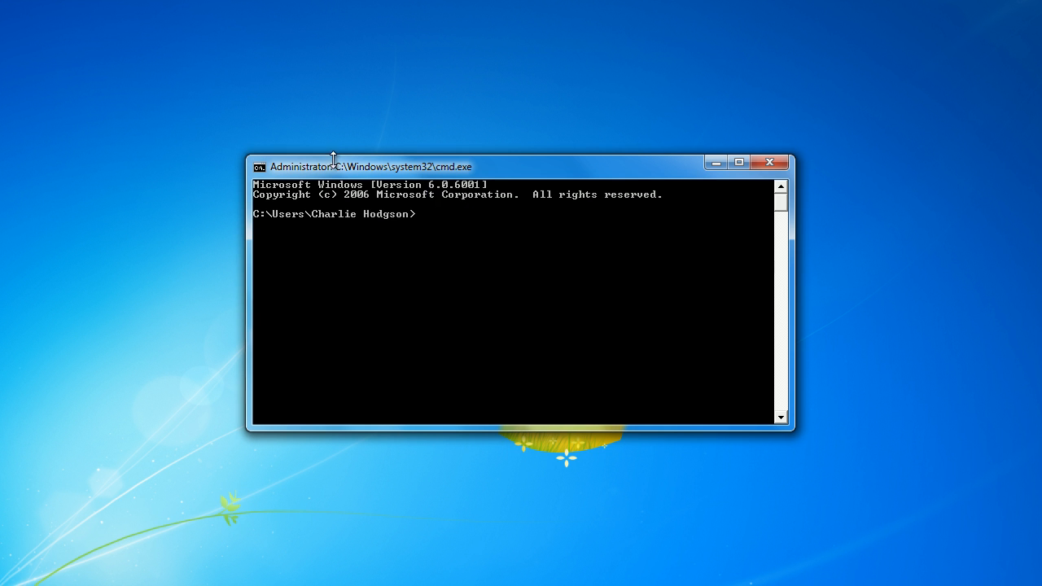
{"action": "left_click", "coordinate": [740, 163]}
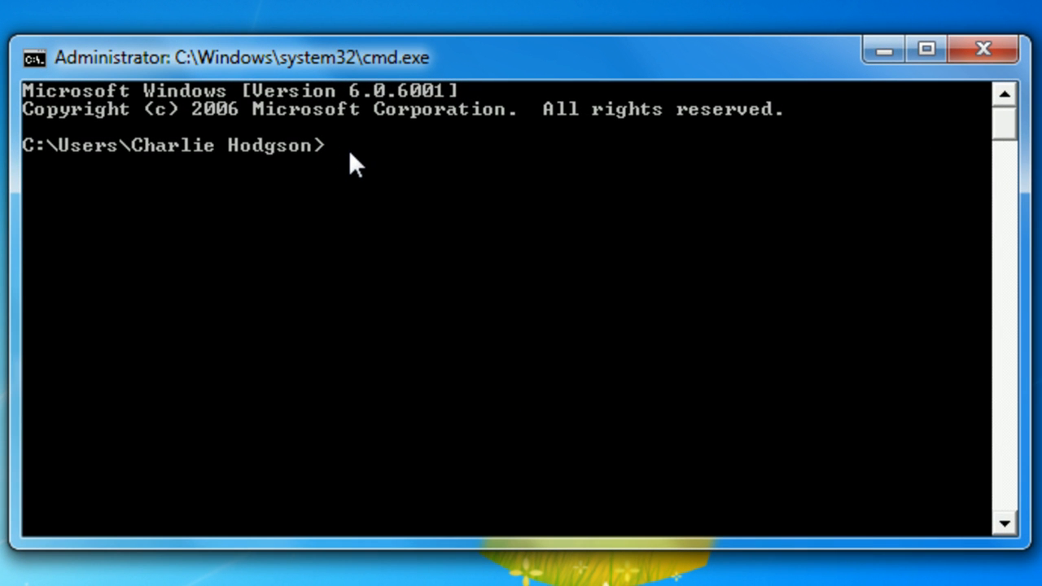
{"action": "mouse_move", "coordinate": [534, 65]}
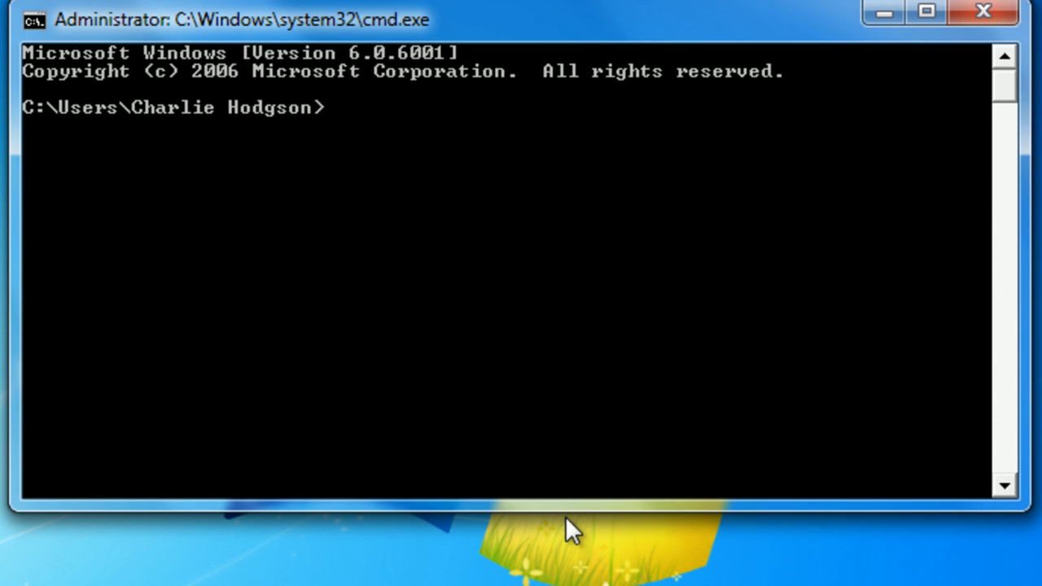
Run sfc /scannow so the system file verification starts, reaching 6% complete.
{"action": "type", "text": "s"}
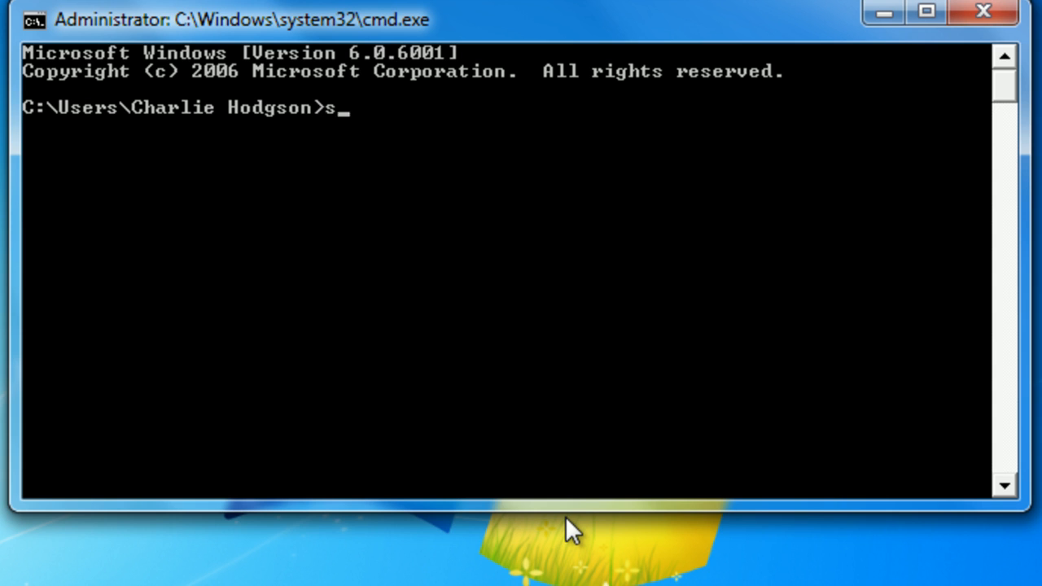
{"action": "type", "text": "fc /"}
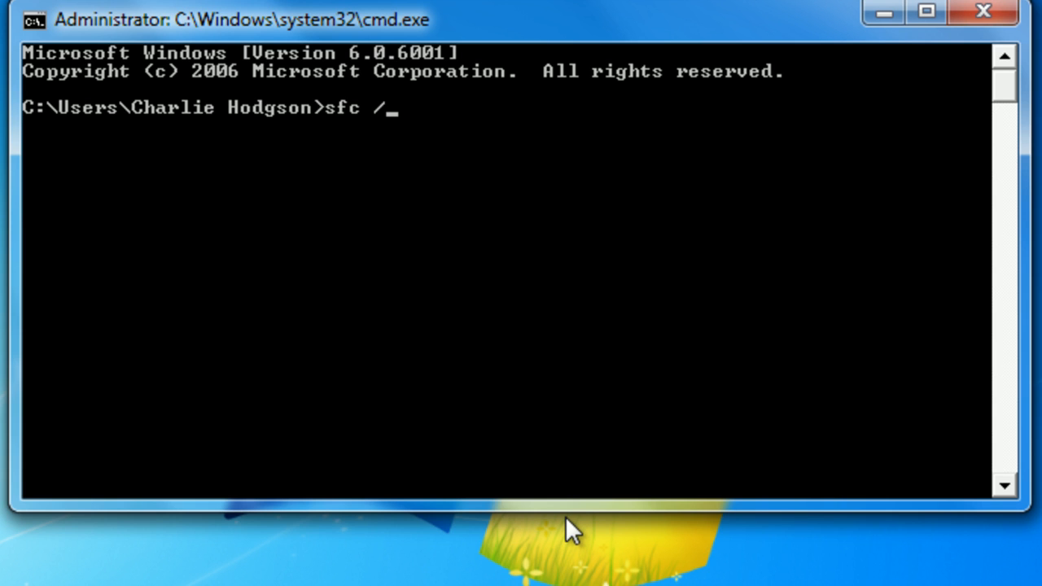
{"action": "type", "text": "scan"}
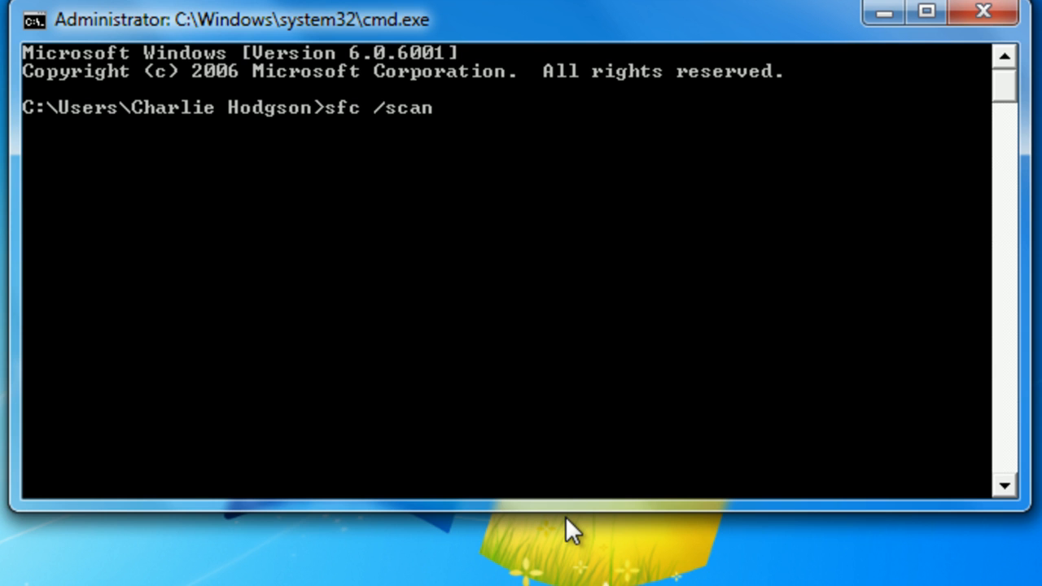
{"action": "type", "text": "now"}
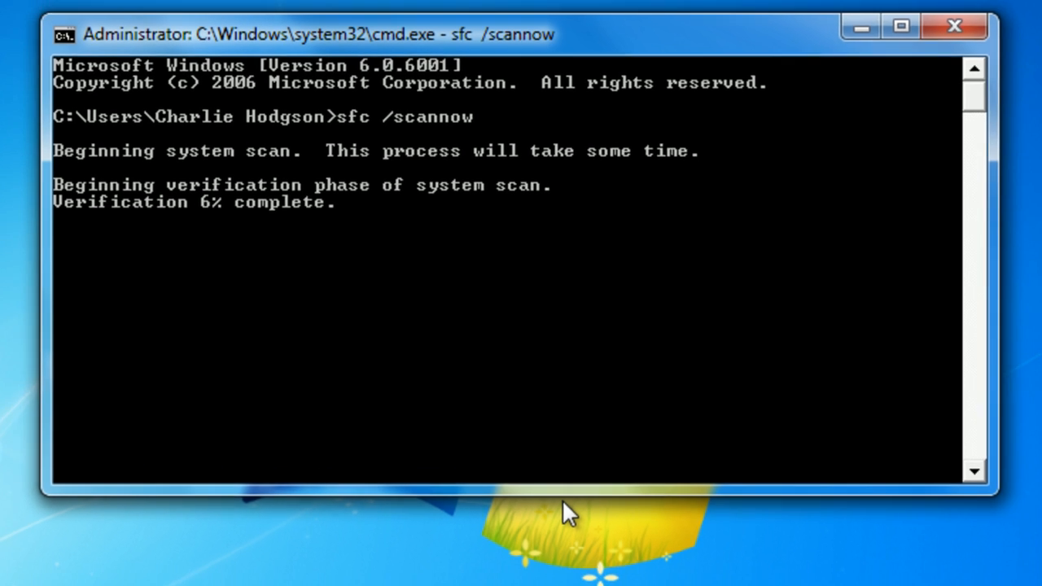
Minimize the scanning Command Prompt window to reveal the desktop.
{"action": "left_click", "coordinate": [954, 26]}
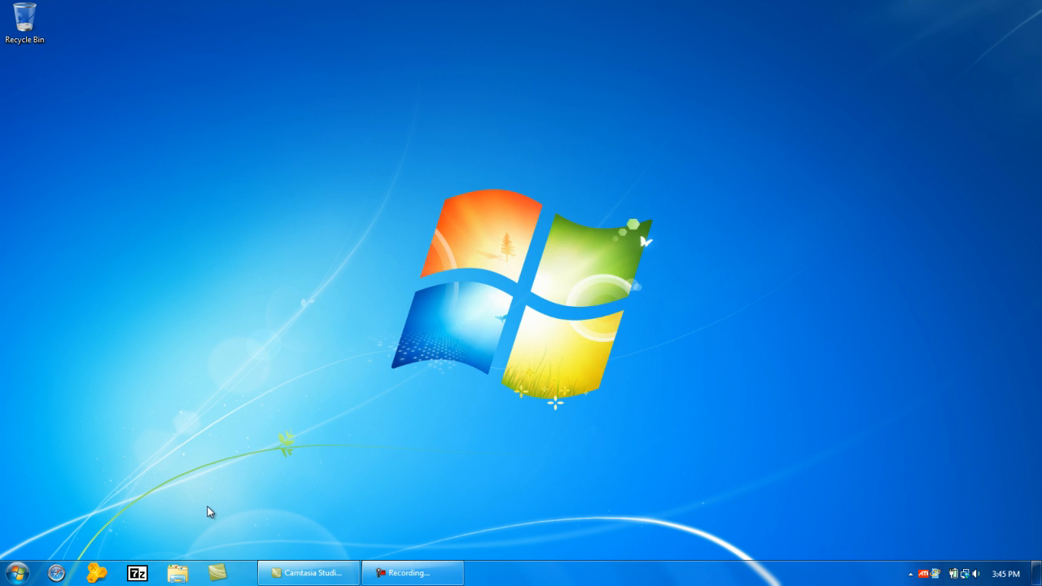
{"action": "mouse_move", "coordinate": [832, 84]}
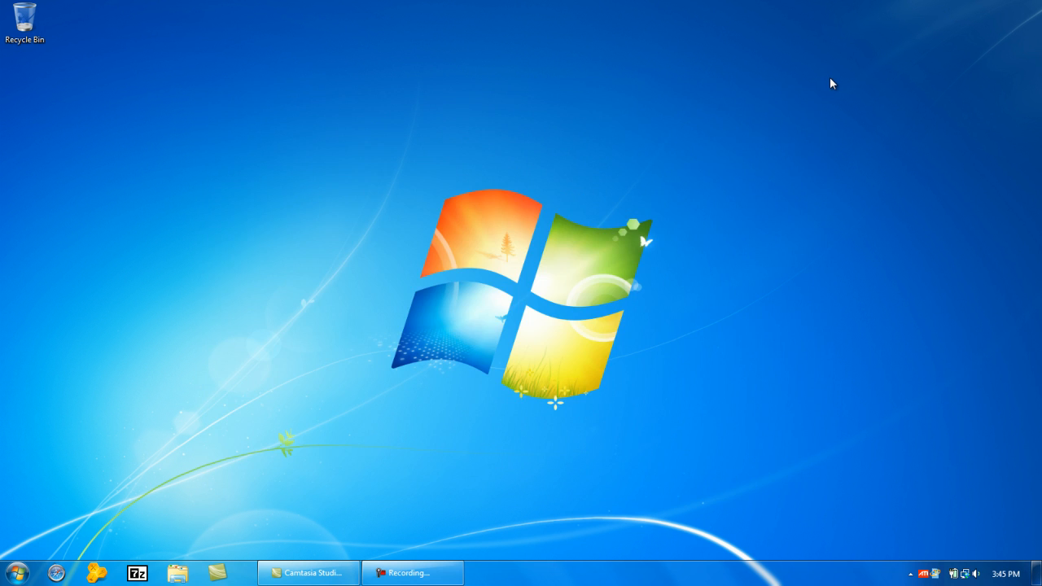
{"action": "mouse_move", "coordinate": [811, 78]}
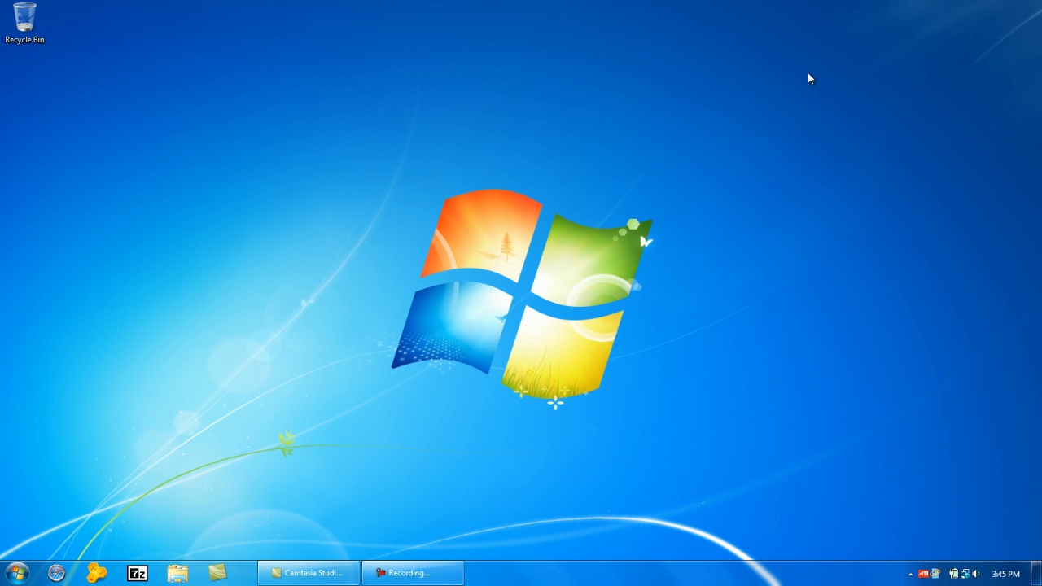
{"action": "mouse_move", "coordinate": [772, 104]}
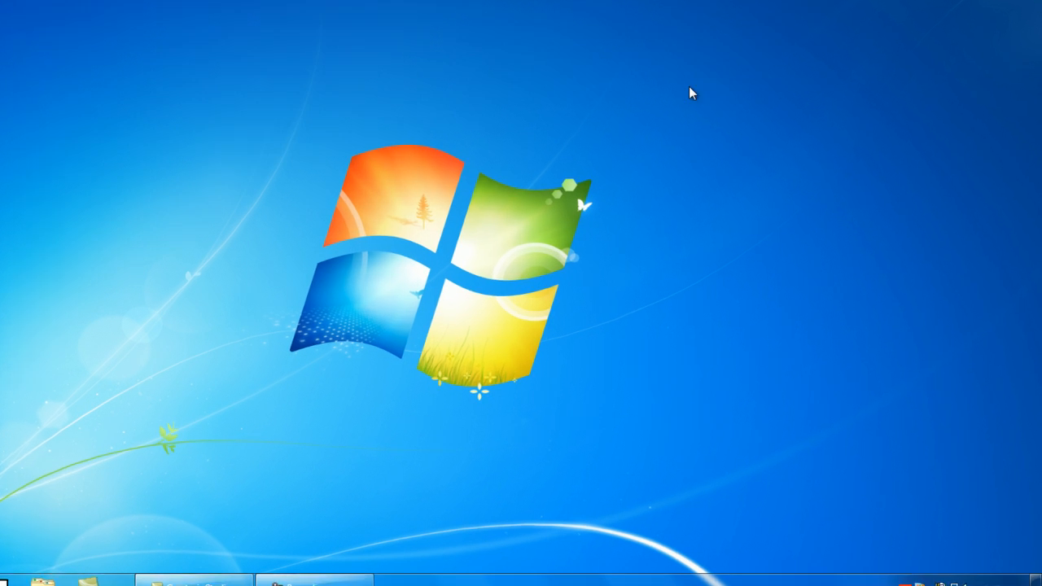
{"action": "left_click_drag", "start_coordinate": [692, 92], "coordinate": [199, 485]}
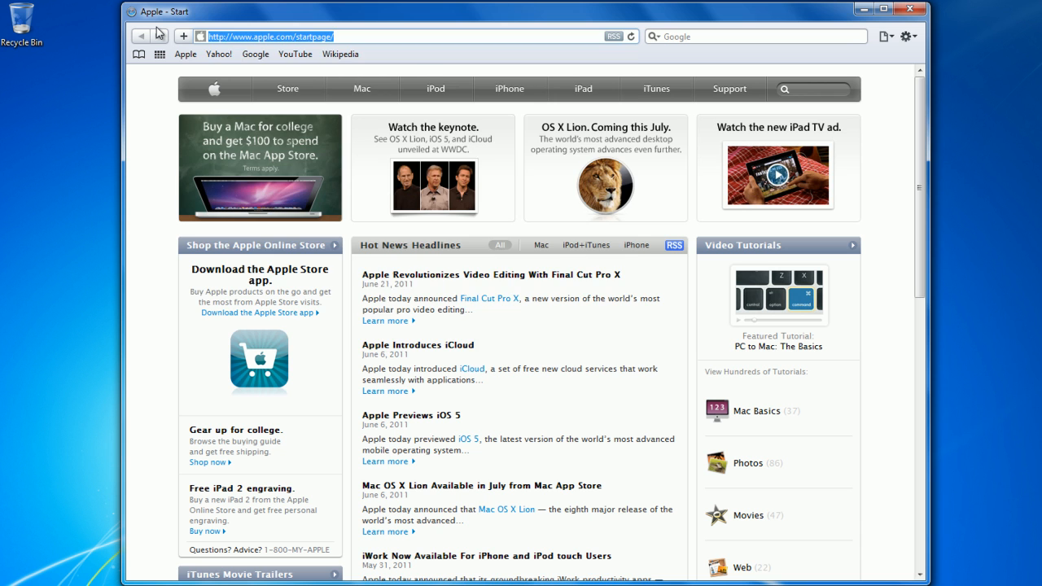
{"action": "type", "text": "www.techin"}
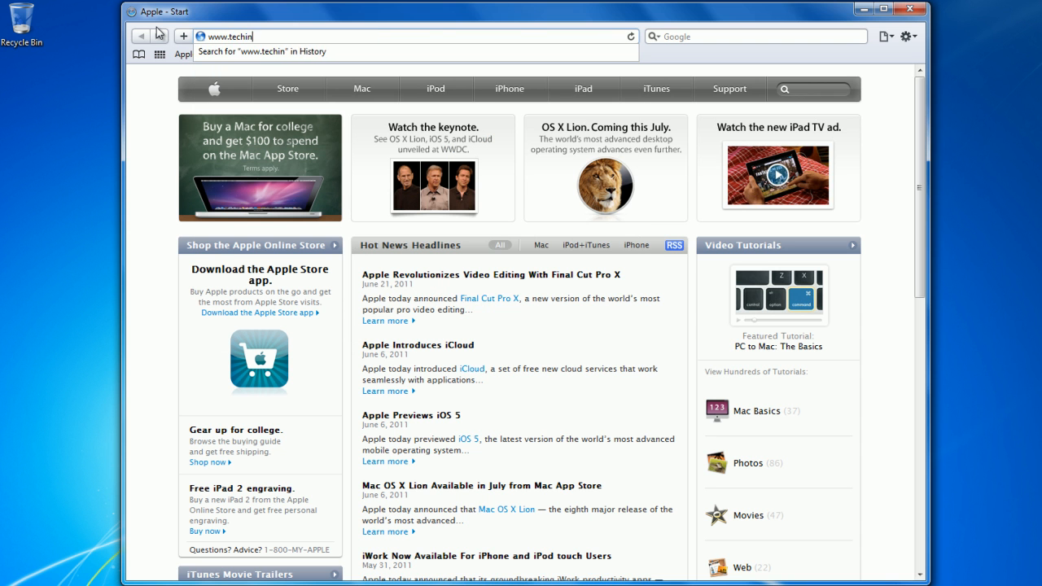
{"action": "type", "text": "form.us/"}
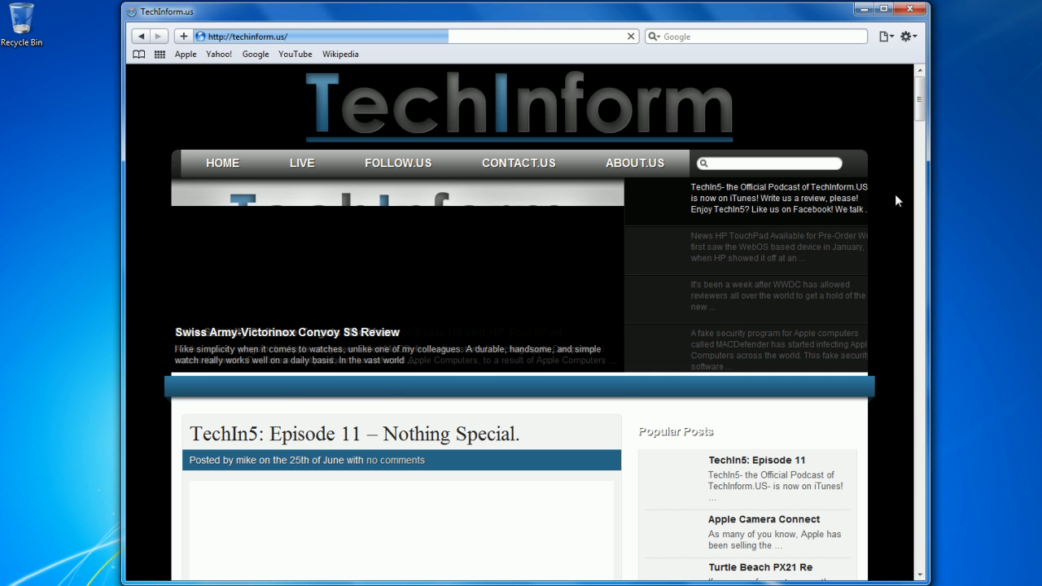
{"action": "scroll", "scroll_direction": "down", "scroll_amount": 3}
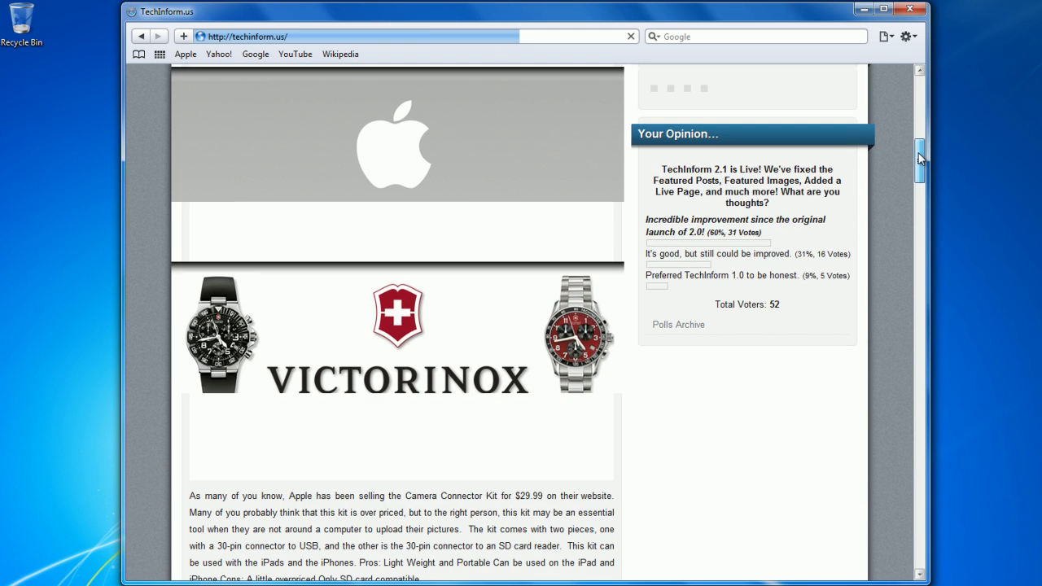
{"action": "scroll", "scroll_direction": "up", "scroll_amount": 3}
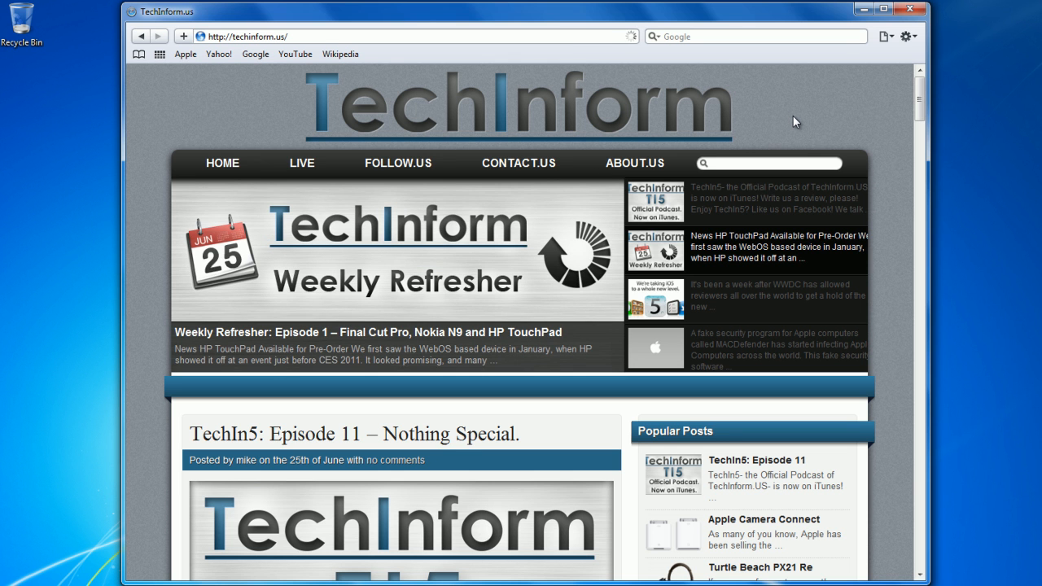
{"action": "mouse_move", "coordinate": [803, 218]}
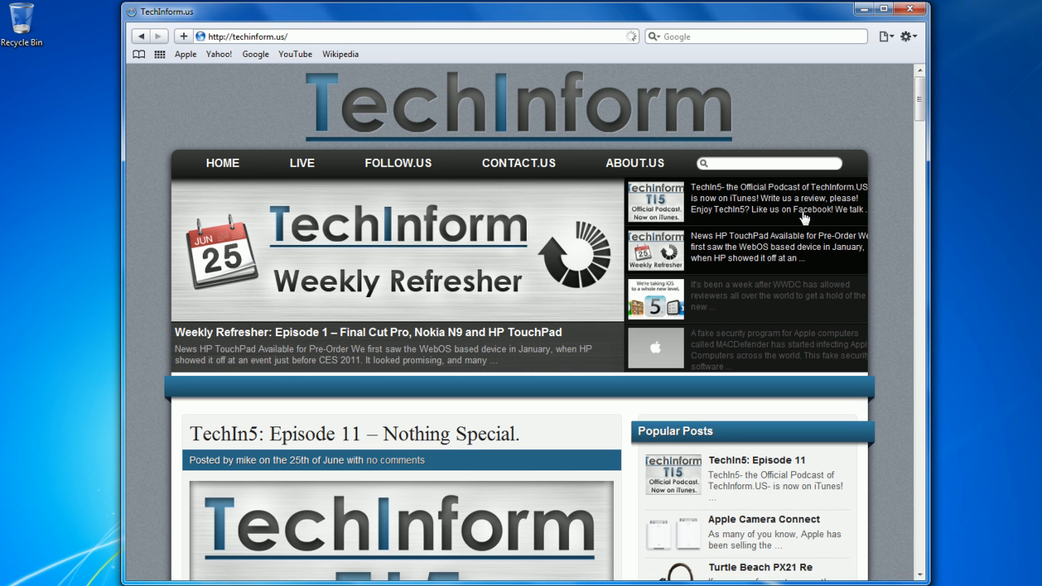